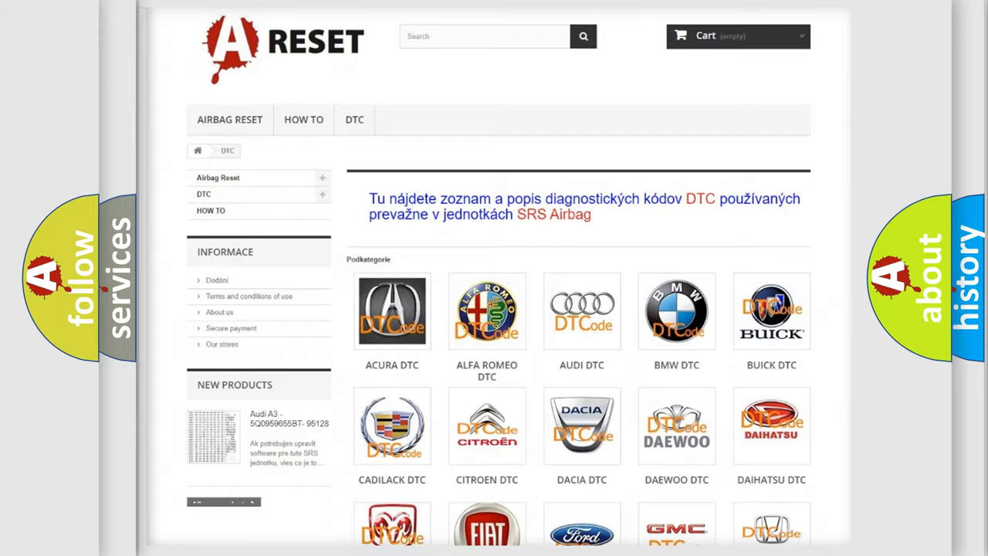
Open the Toyota DTC code list from the brand grid and scroll through the codes.
scroll(down, 3)
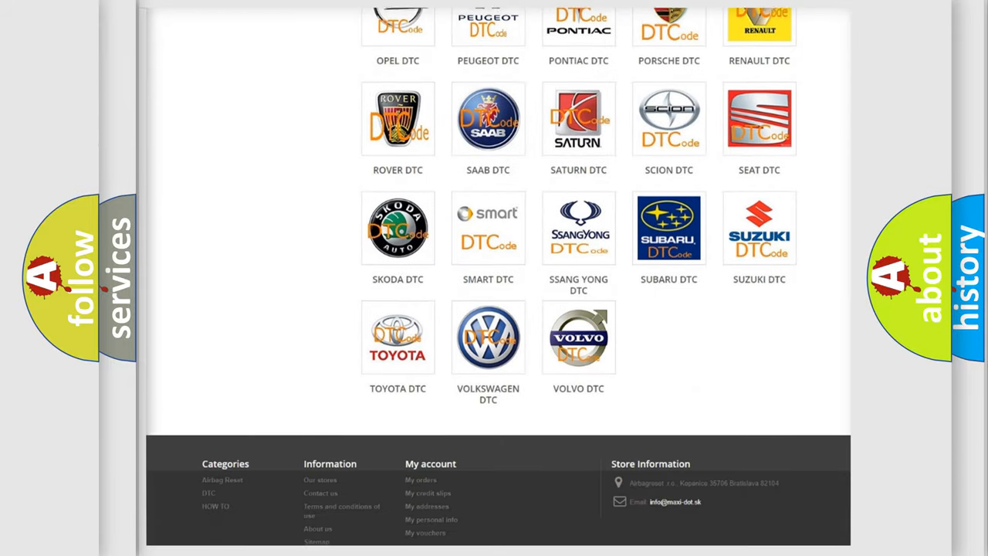
scroll(down, 3)
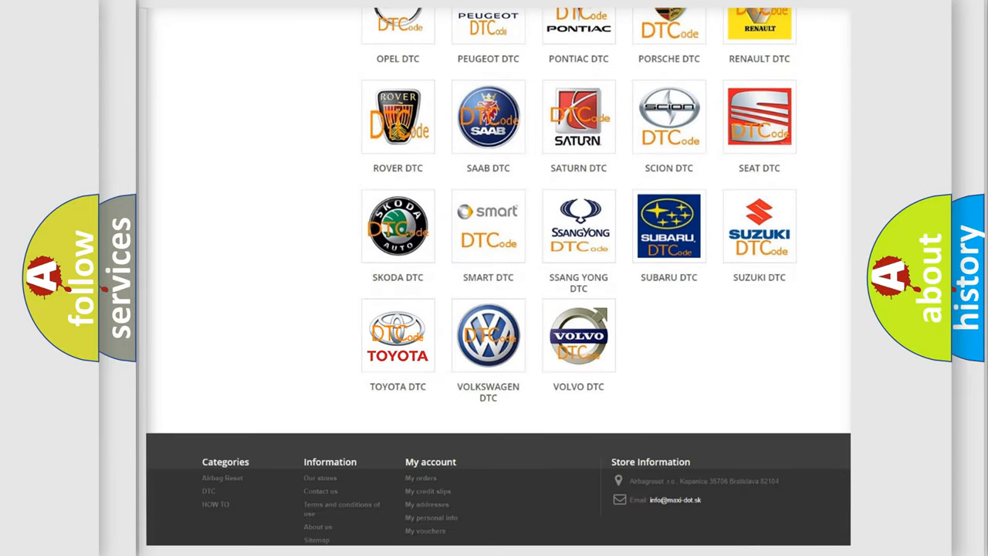
click(398, 335)
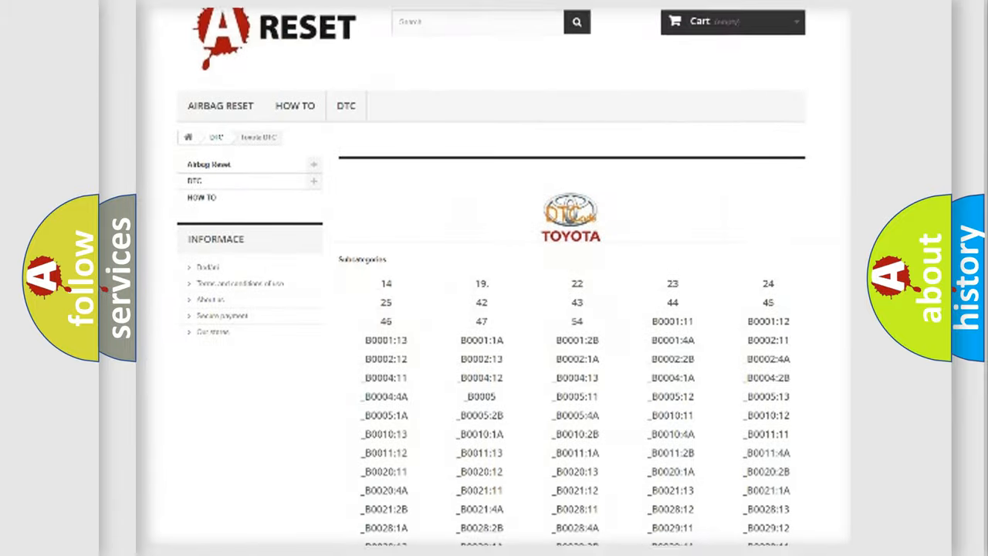
scroll(down, 3)
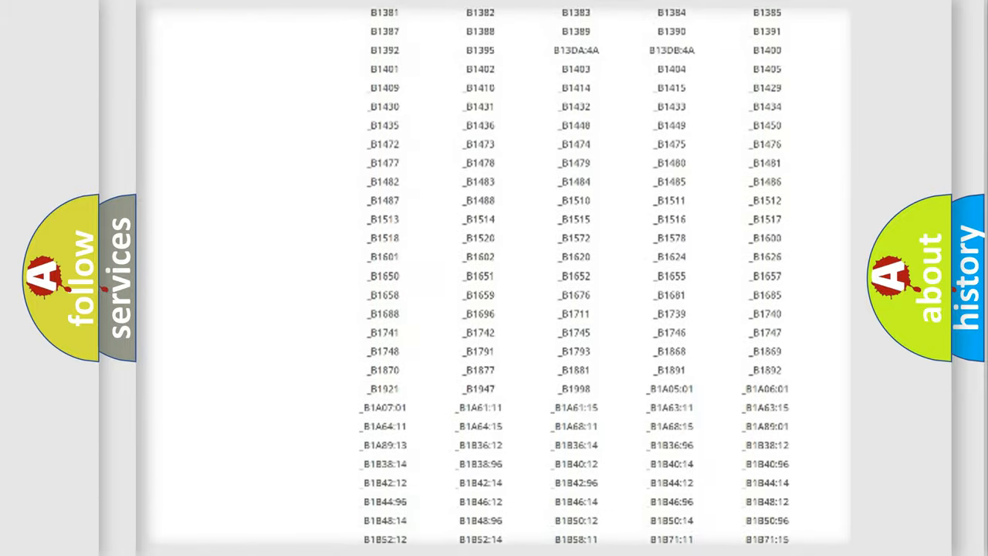